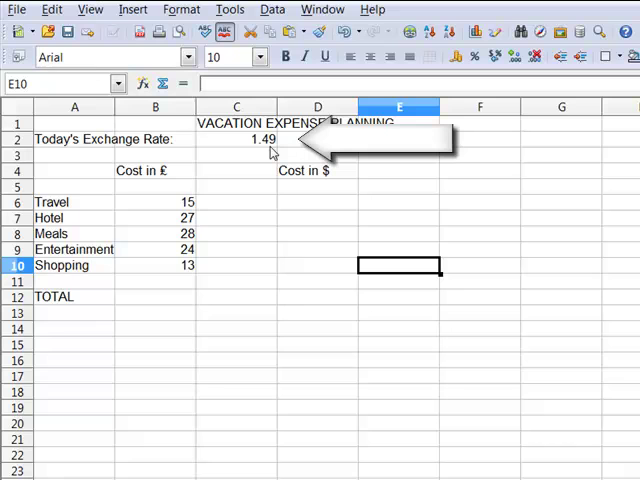
mouse_move(176, 250)
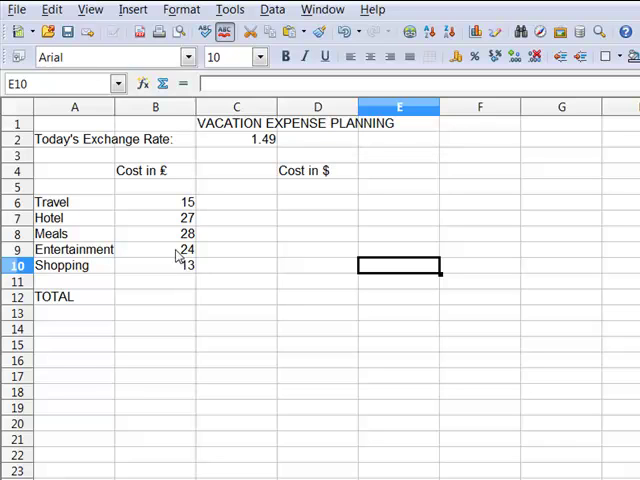
Step: Select B12 as the cell that will hold the euro costs total of 107
click(156, 296)
text(=SUM(B6:B11))
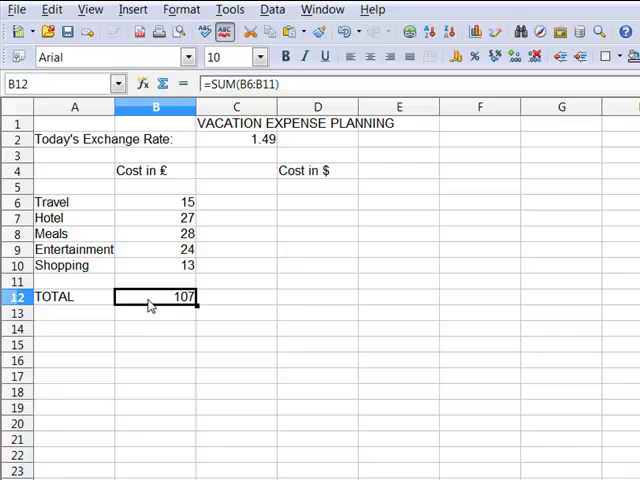
Step: Enter =B6*C2 in D6 so Travel's dollar cost shows 22.35
click(316, 202)
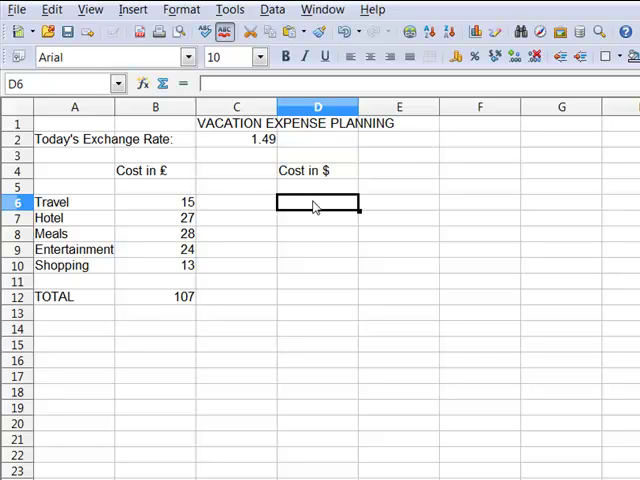
text(=B6)
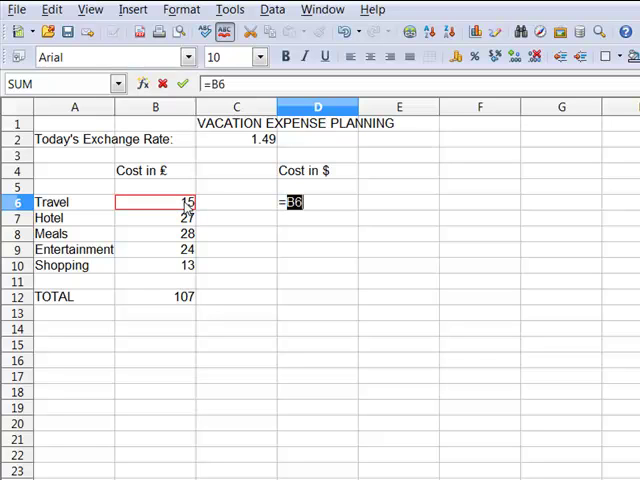
text(*)
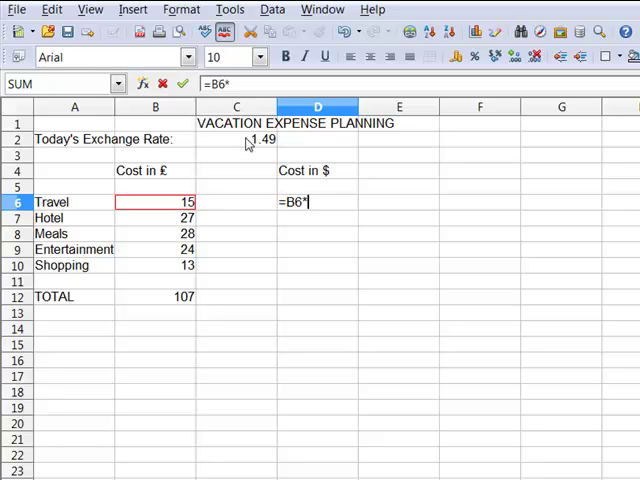
click(236, 140)
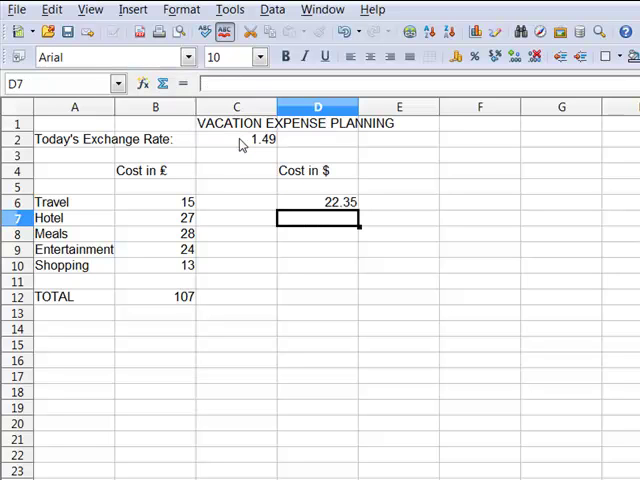
Step: Copy the D6 dollar formula down to D7, where Hotel wrongly shows 0 via =B7*C3
click(156, 202)
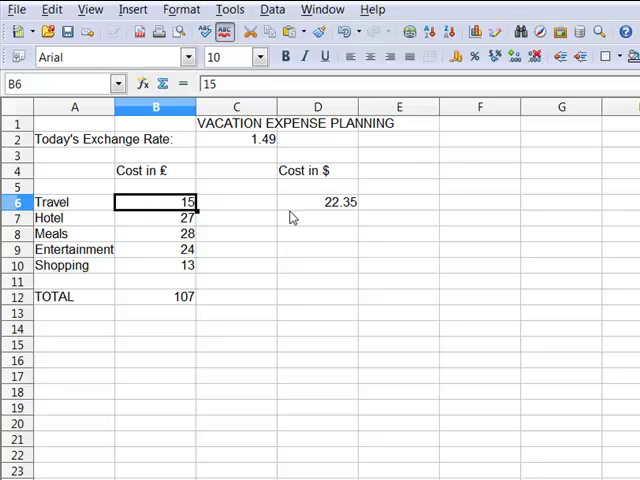
click(318, 200)
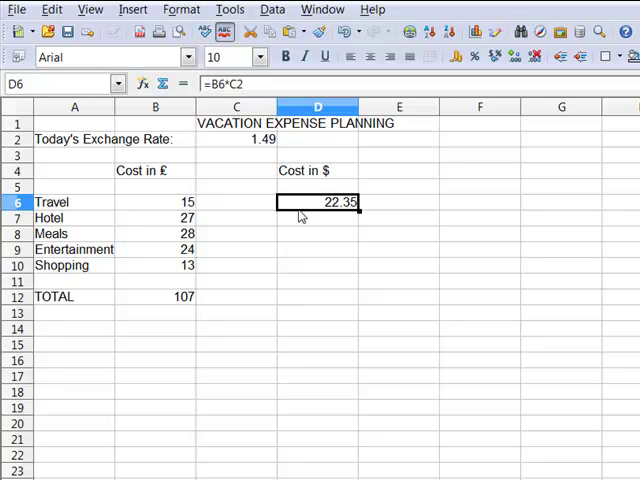
drag(316, 200, 316, 216)
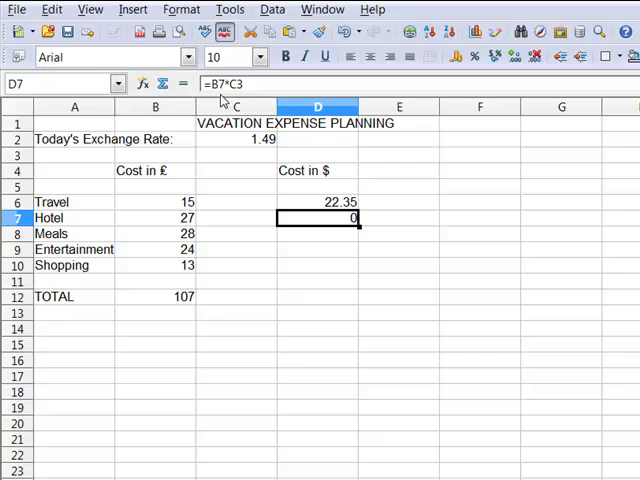
mouse_move(178, 228)
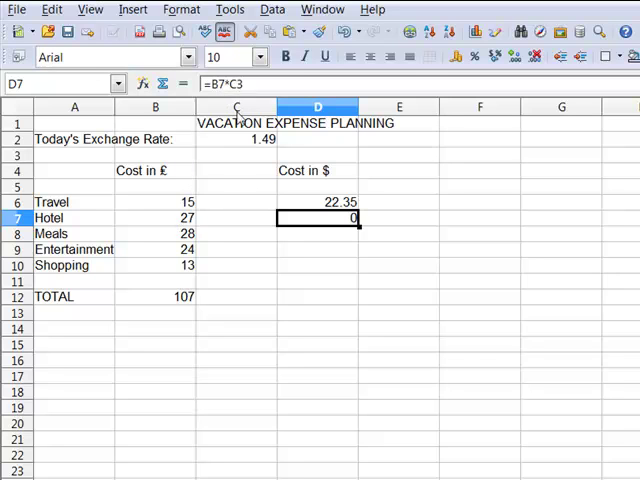
mouse_move(250, 164)
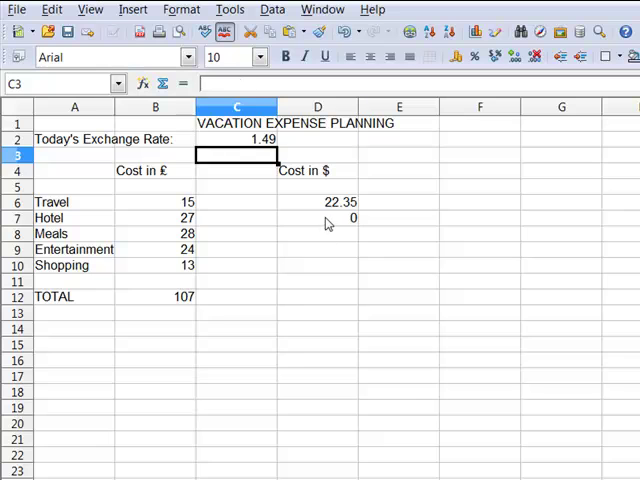
Step: Make D6's rate reference absolute ($C$2) so the copied Hotel formula shows 40.23
click(318, 218)
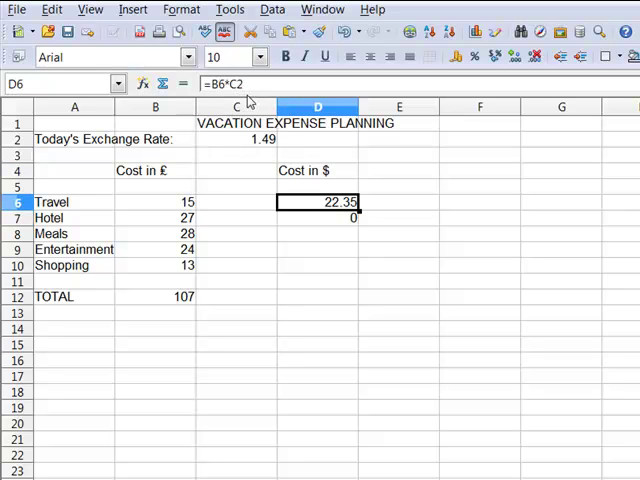
double_click(318, 200)
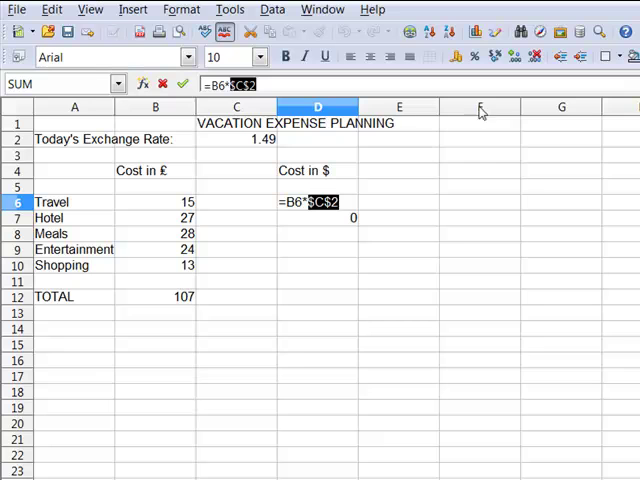
key(F4)
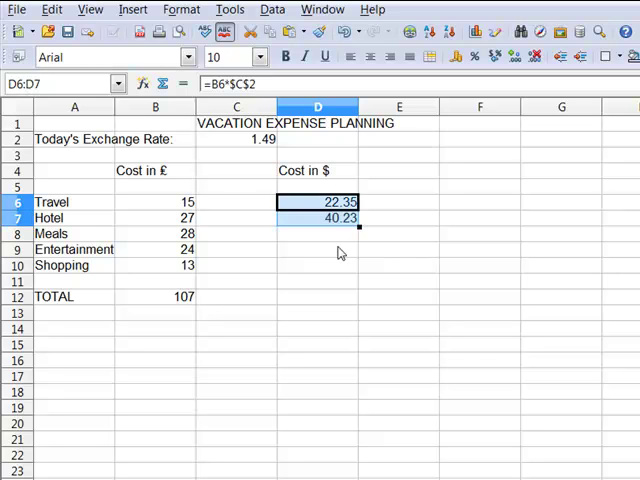
click(316, 218)
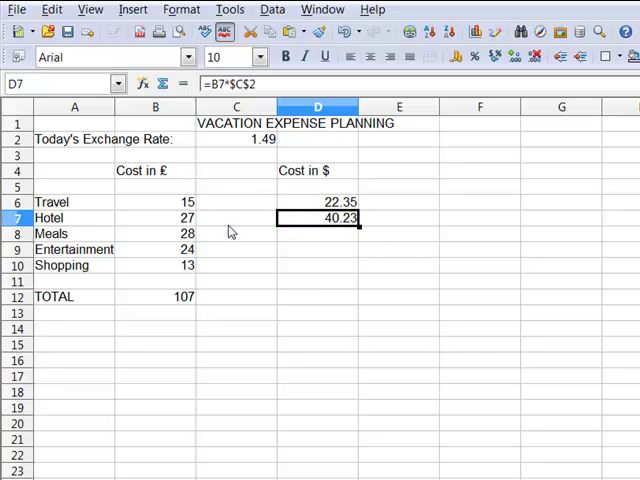
Step: Fill the dollar formula down to D10 and confirm Shopping uses =B10*$C$2
click(156, 218)
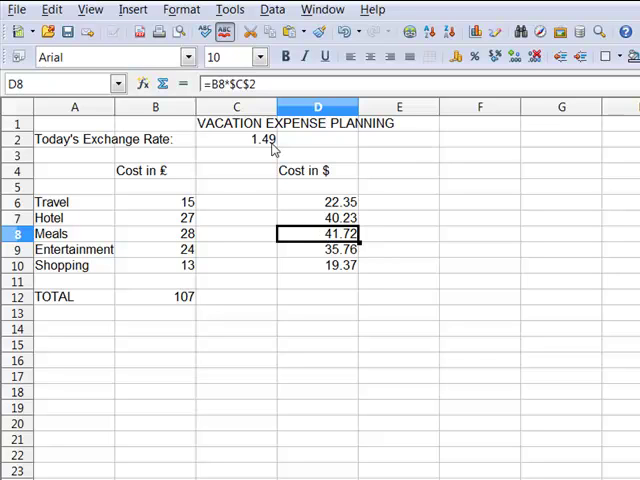
mouse_move(342, 252)
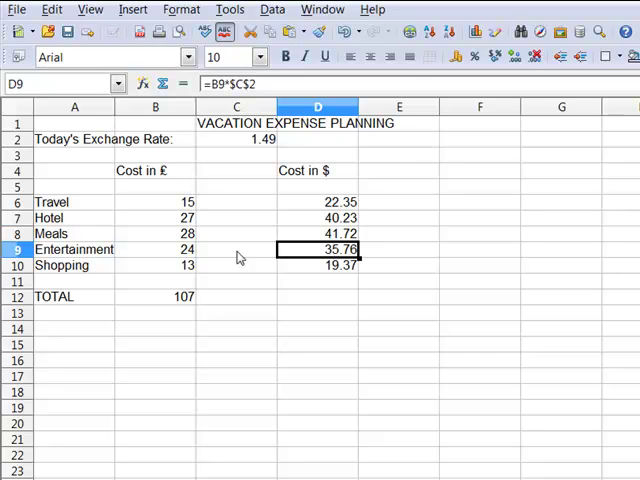
mouse_move(228, 108)
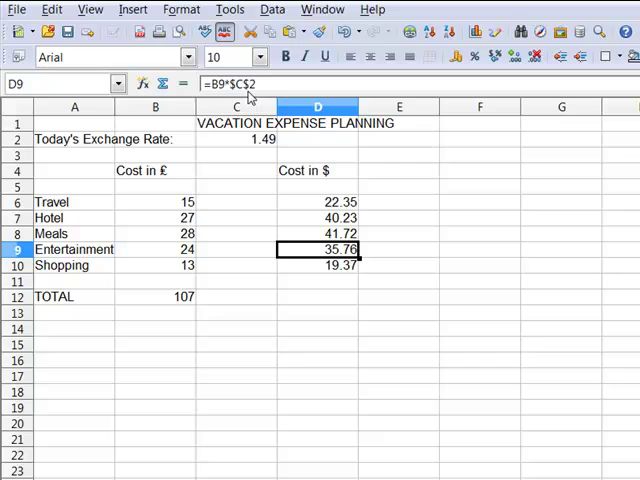
mouse_move(336, 264)
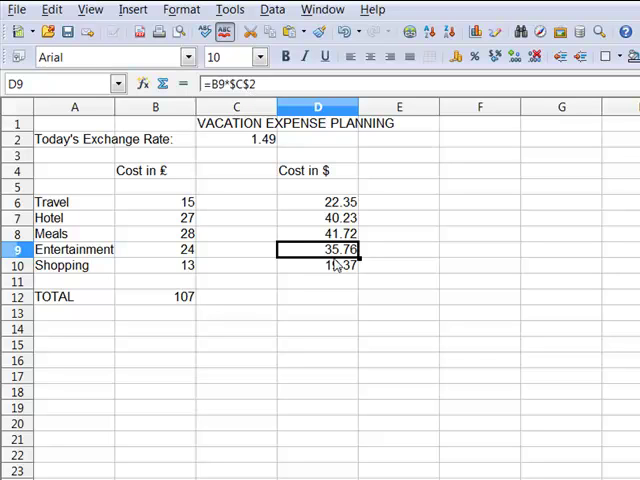
click(316, 264)
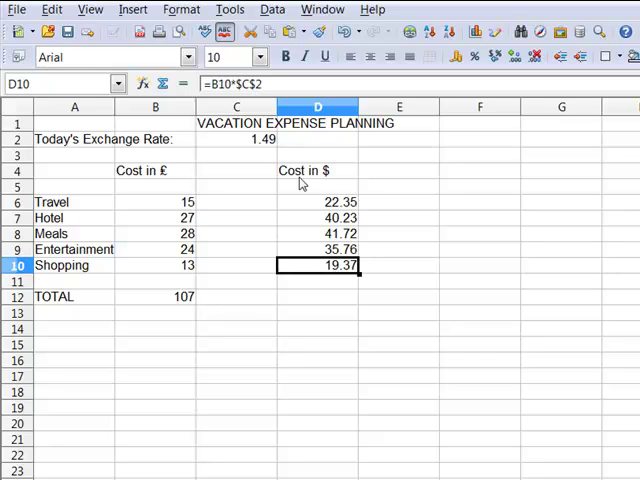
mouse_move(284, 246)
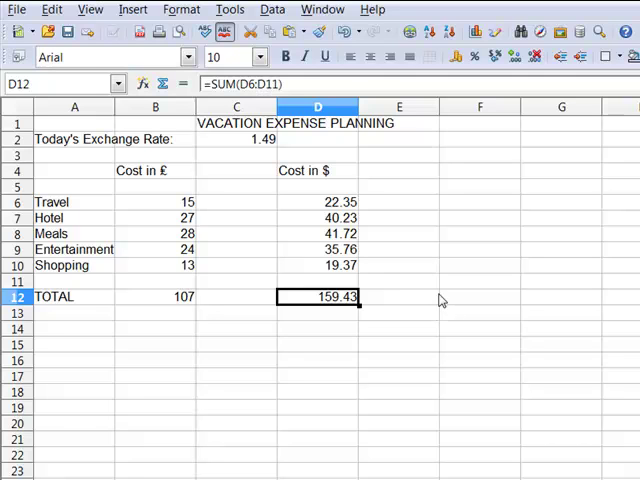
mouse_move(244, 148)
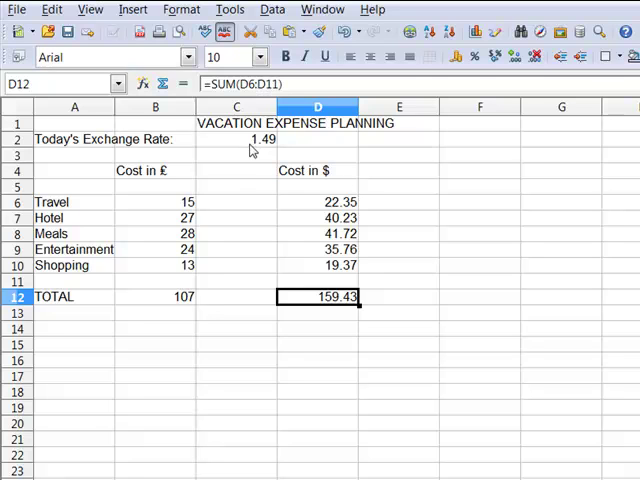
Step: Change the exchange rate in C2 to 1.65 so the dollar total becomes 176.55
click(236, 140)
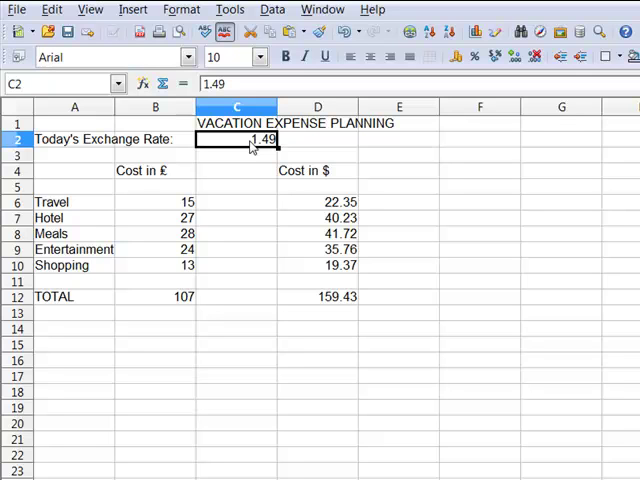
text(1.65)
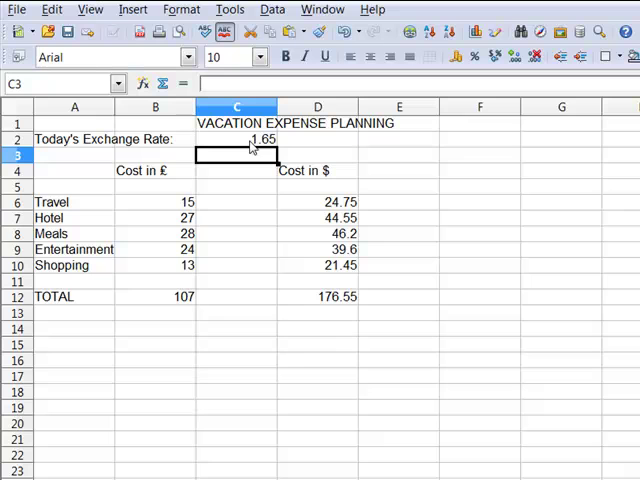
mouse_move(352, 322)
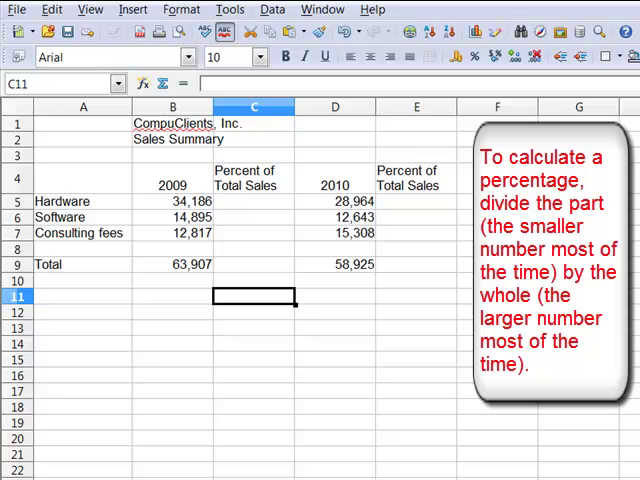
mouse_move(248, 204)
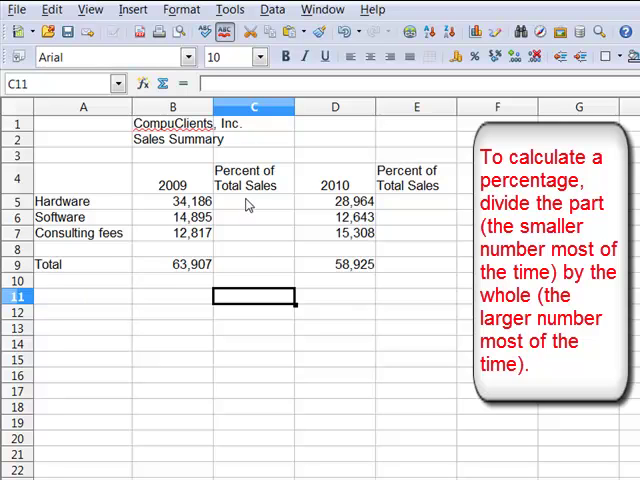
Step: Enter =B5/$B$9 in C5 for Hardware's 2009 share of total sales
click(252, 200)
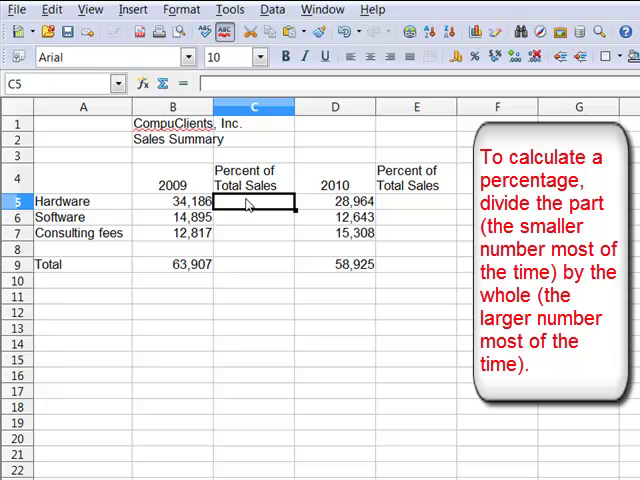
text(=B5)
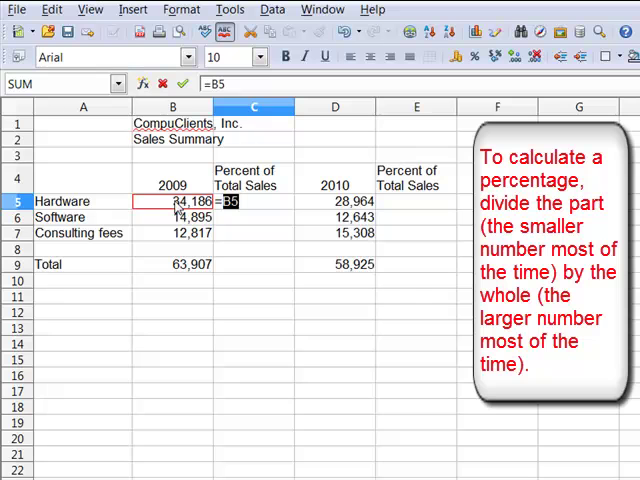
text(/)
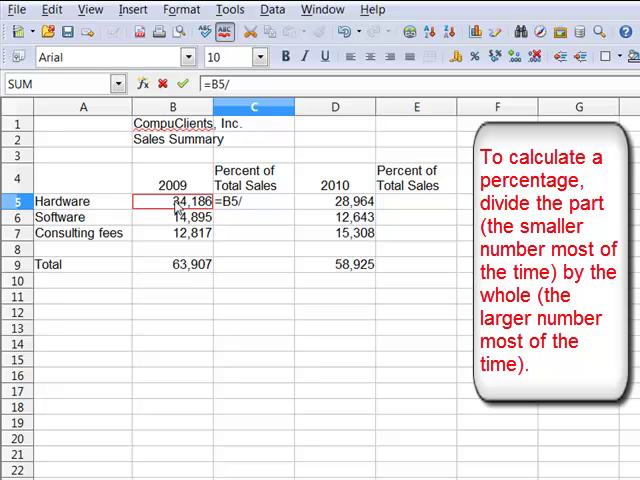
click(172, 264)
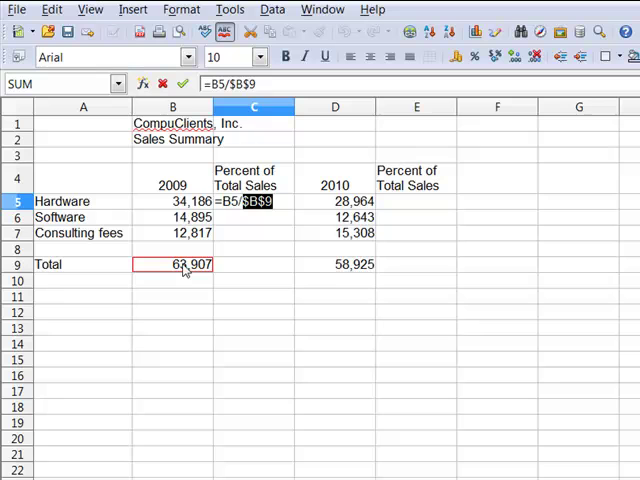
mouse_move(198, 250)
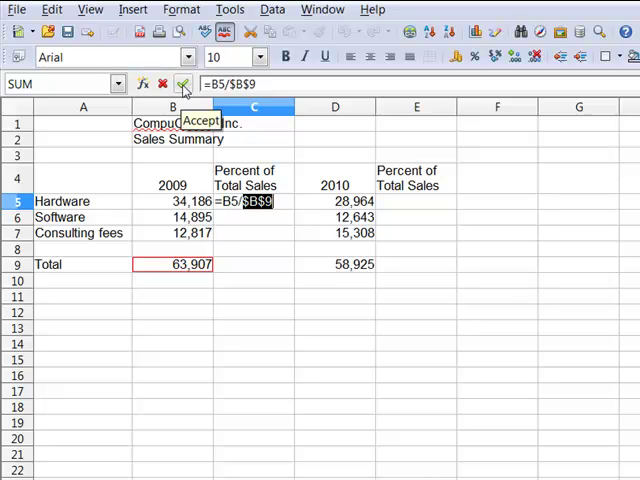
click(184, 84)
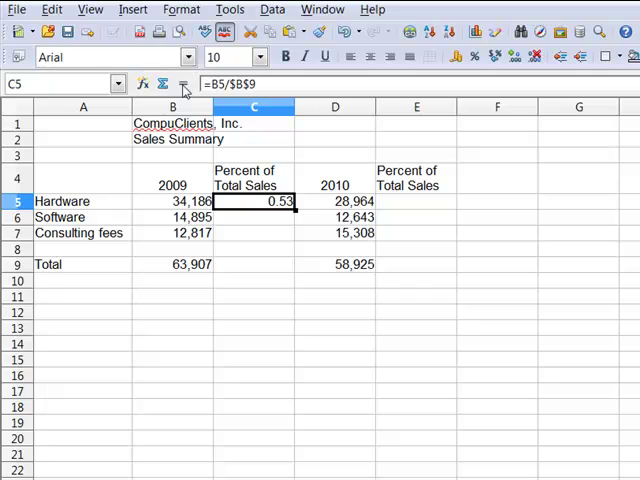
mouse_move(474, 56)
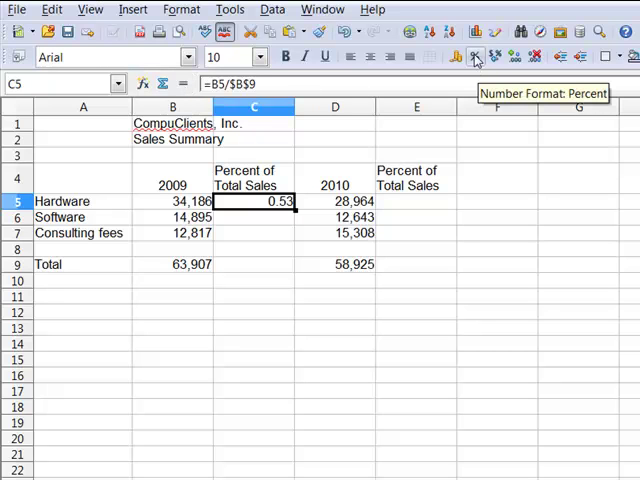
Step: Format the result as a whole percentage, showing 53%
click(476, 56)
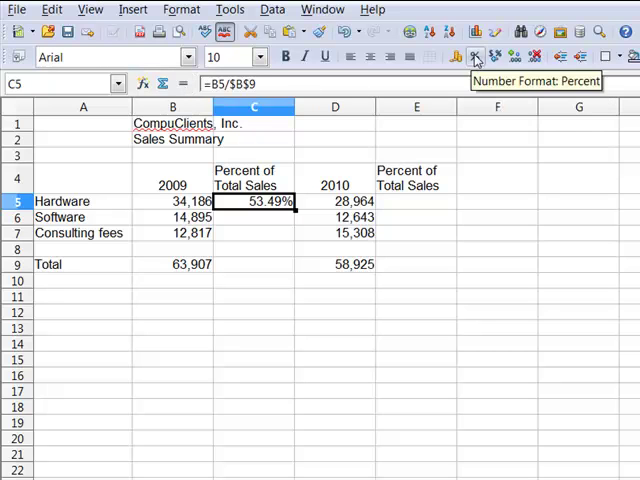
mouse_move(536, 56)
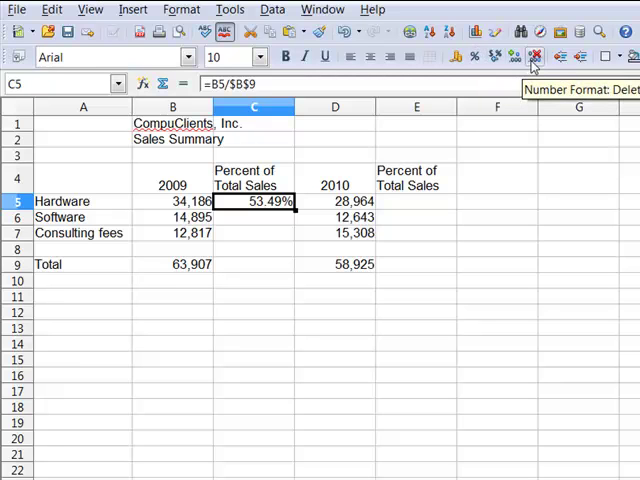
click(536, 56)
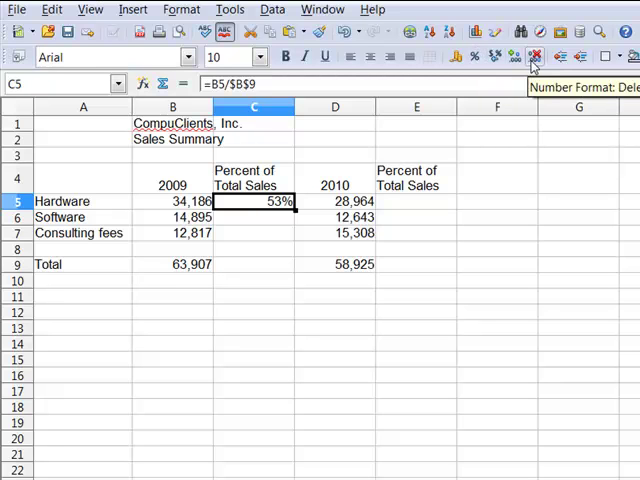
mouse_move(296, 212)
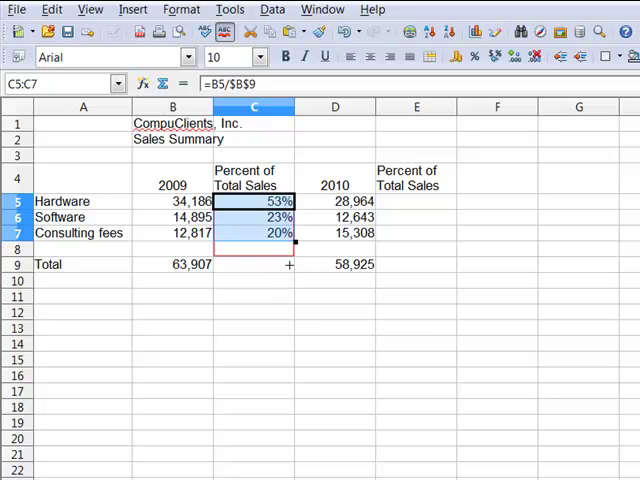
Step: Fill C5 down to C7 so Software and Consulting fees show 23% and 20%
drag(288, 240, 288, 272)
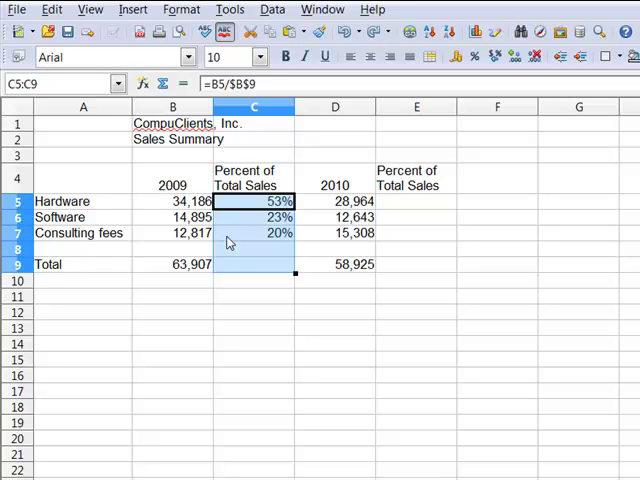
click(252, 248)
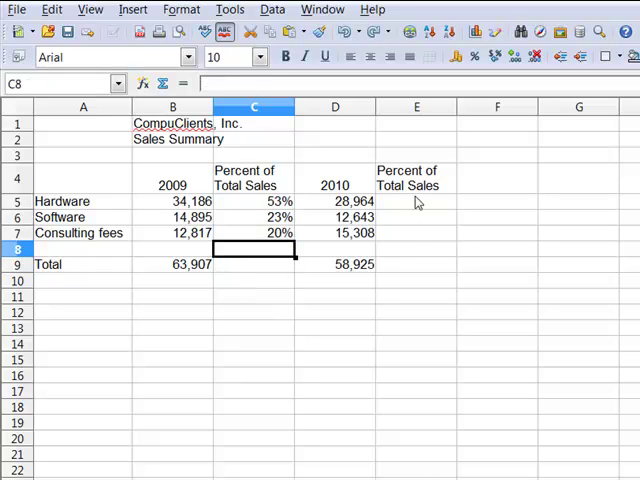
Step: Enter =D5/$D$9 in E5 as a whole percentage, giving Hardware 49% for 2010
click(416, 200)
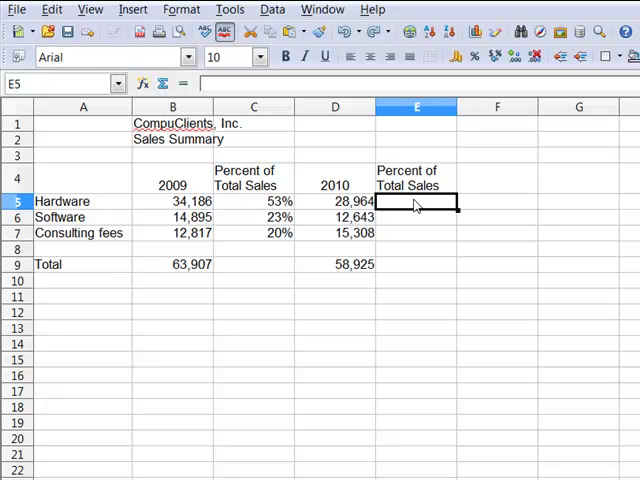
text(=D5)
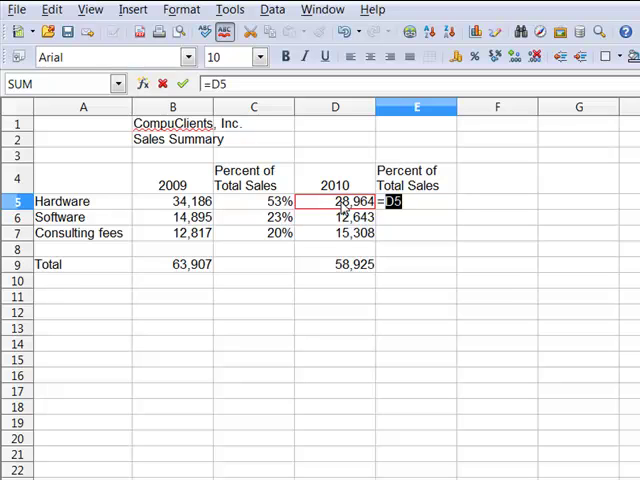
text(/)
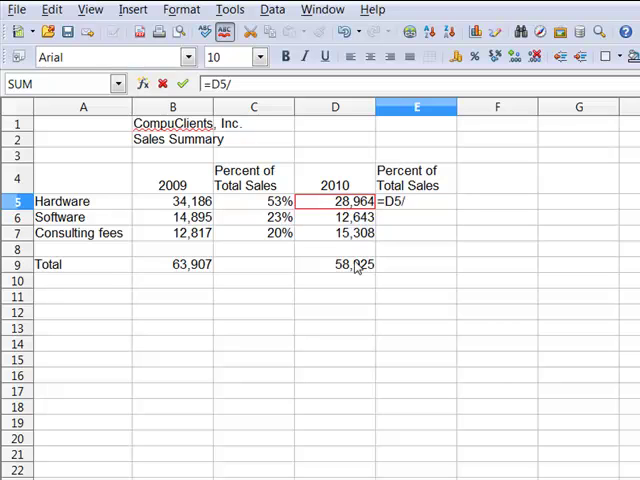
click(336, 264)
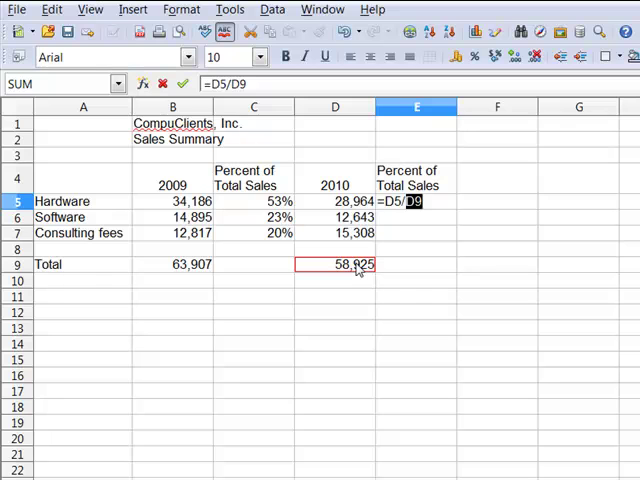
key(F4)
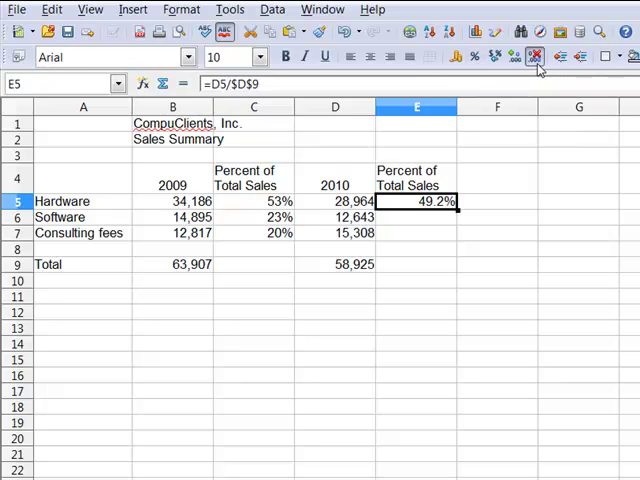
click(536, 56)
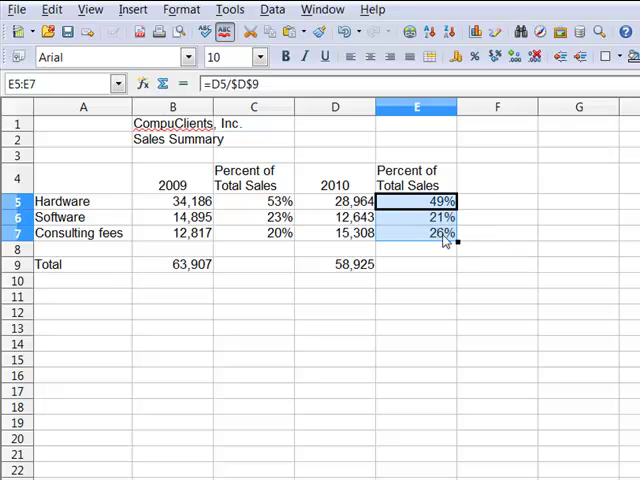
Step: Inspect E5, E6 and E7 to confirm each 2010 formula divides by $D$9
click(336, 200)
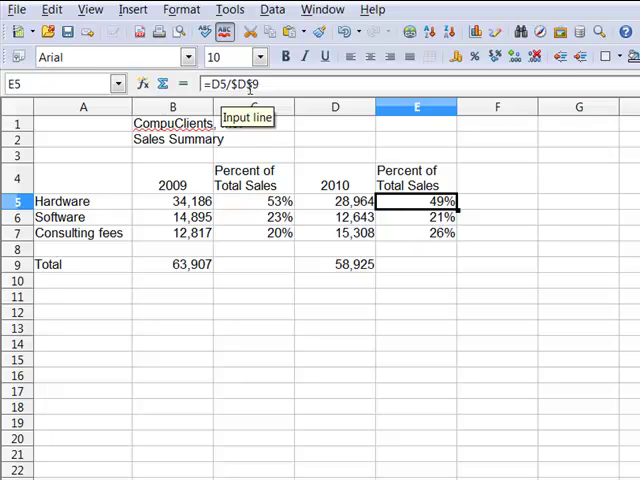
click(416, 216)
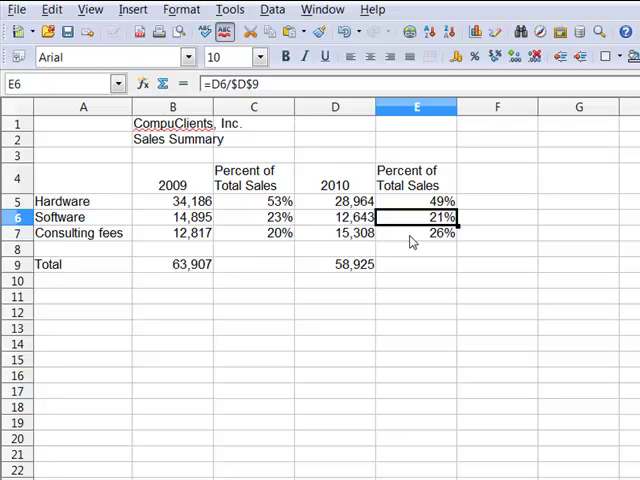
click(416, 232)
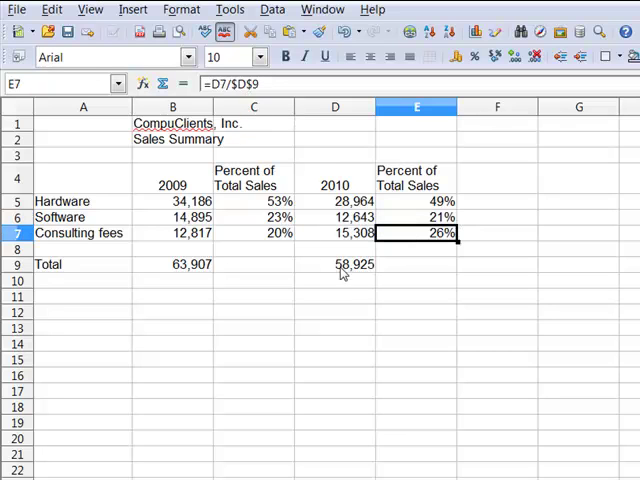
mouse_move(356, 304)
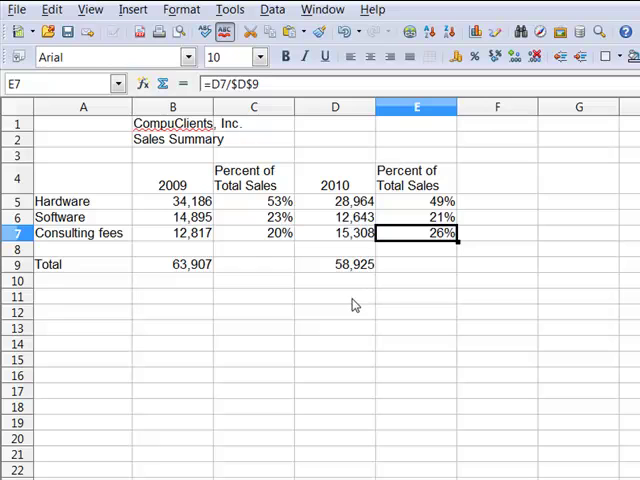
click(336, 296)
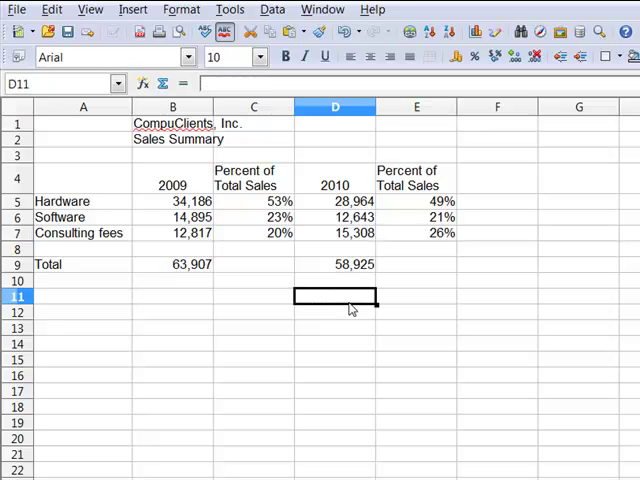
mouse_move(212, 248)
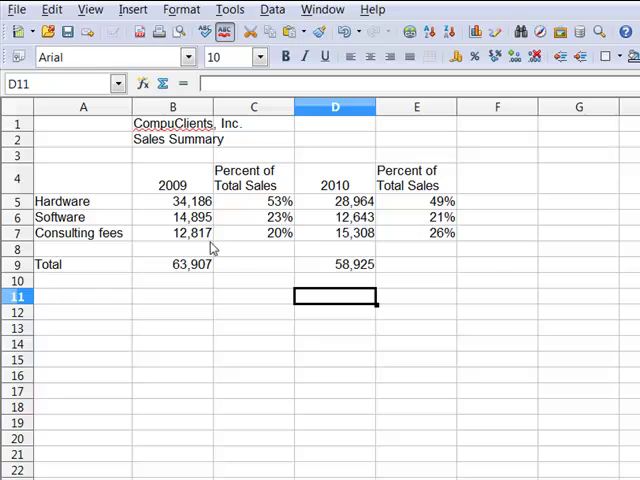
mouse_move(452, 312)
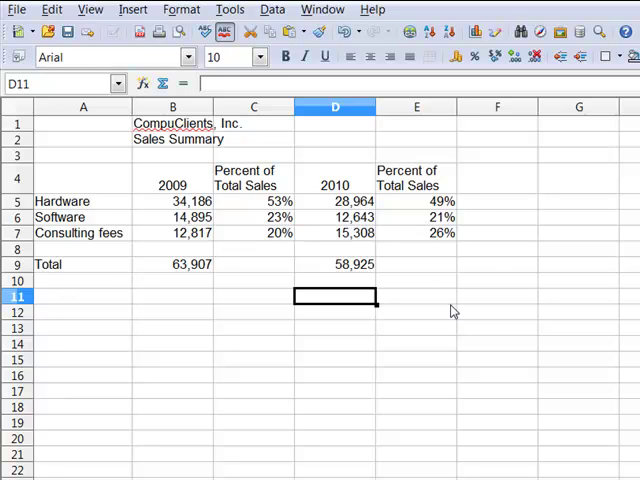
mouse_move(448, 314)
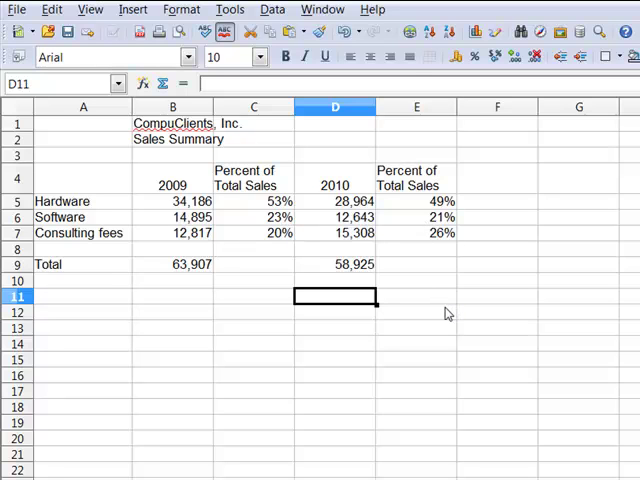